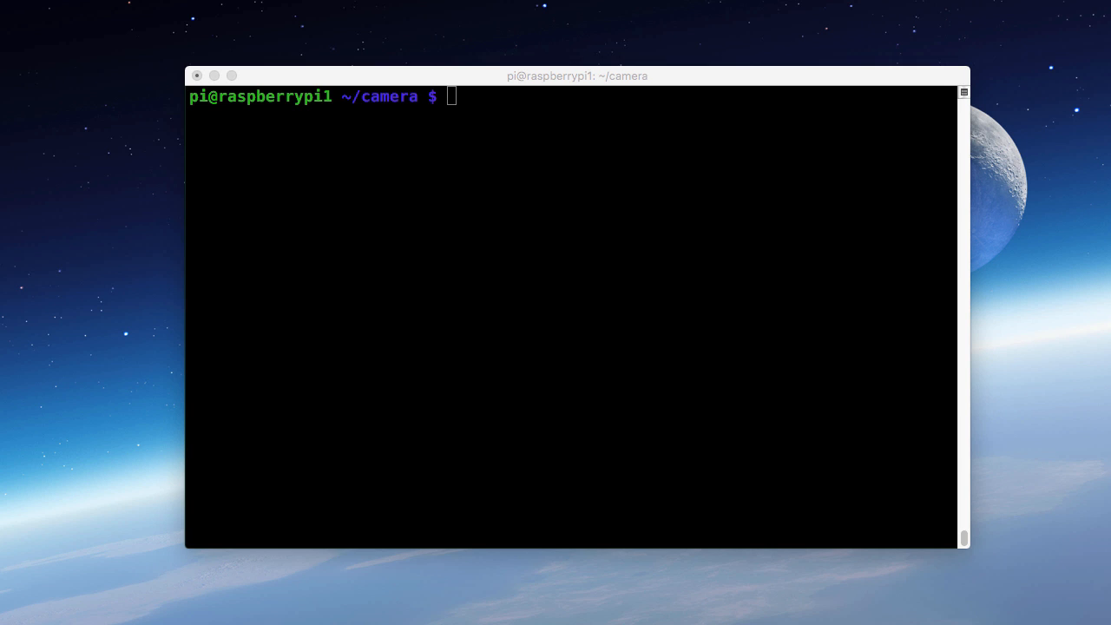
# Install the fswebcam package with sudo apt-get install fswebcam
pyautogui.write('sudo apt-get install fswebcam')
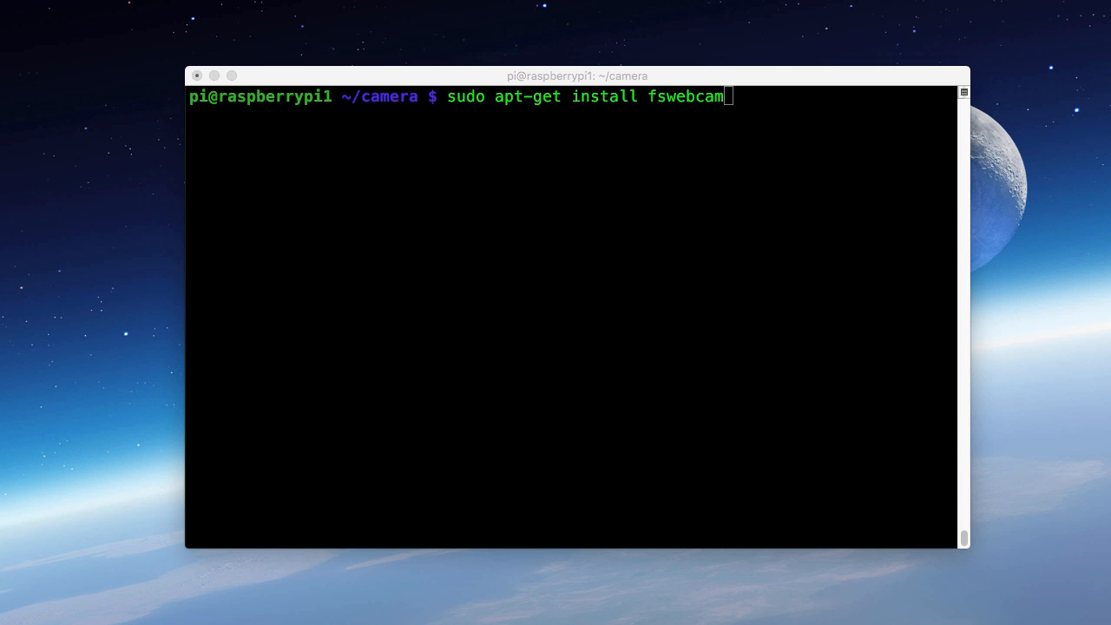
pyautogui.press('Return')
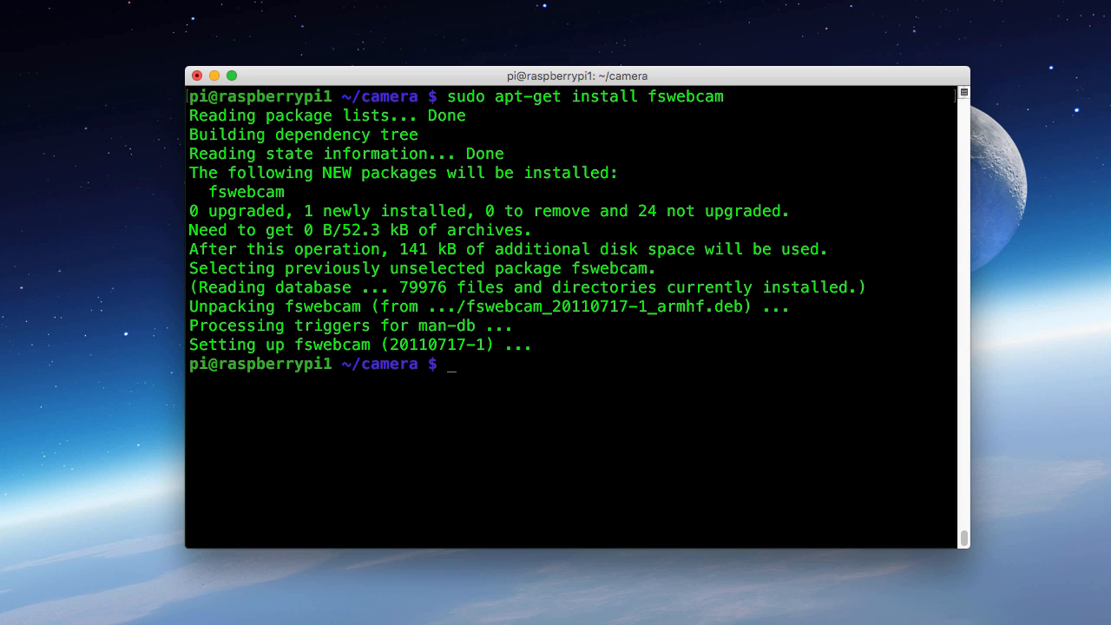
# Capture a test frame from the webcam into test.jpg with fswebcam
pyautogui.write('fswebcam test.jpg')
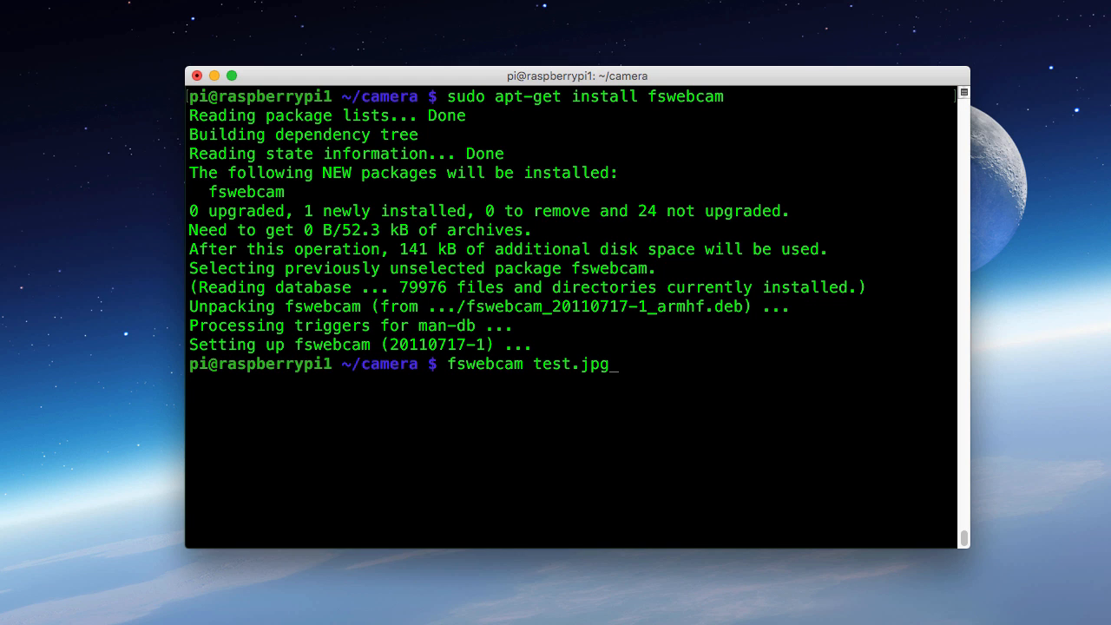
pyautogui.press('Return')
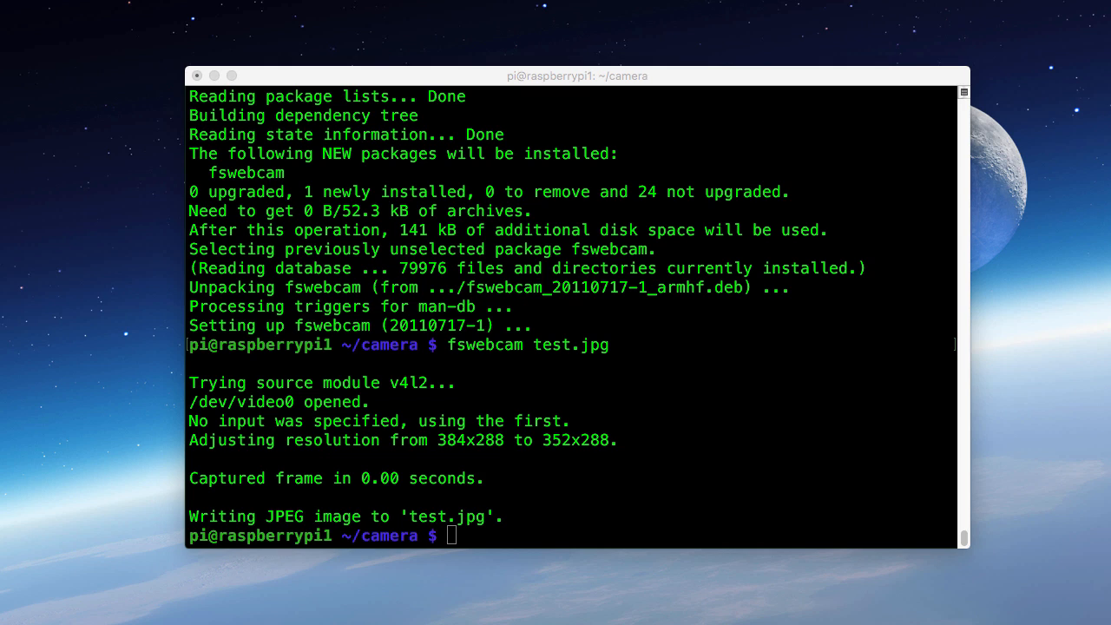
# Write camera.sh in nano with fswebcam -r 960x544, test subtitle and title, output webcam.jpg, then exit
pyautogui.write('nano camera.sh')
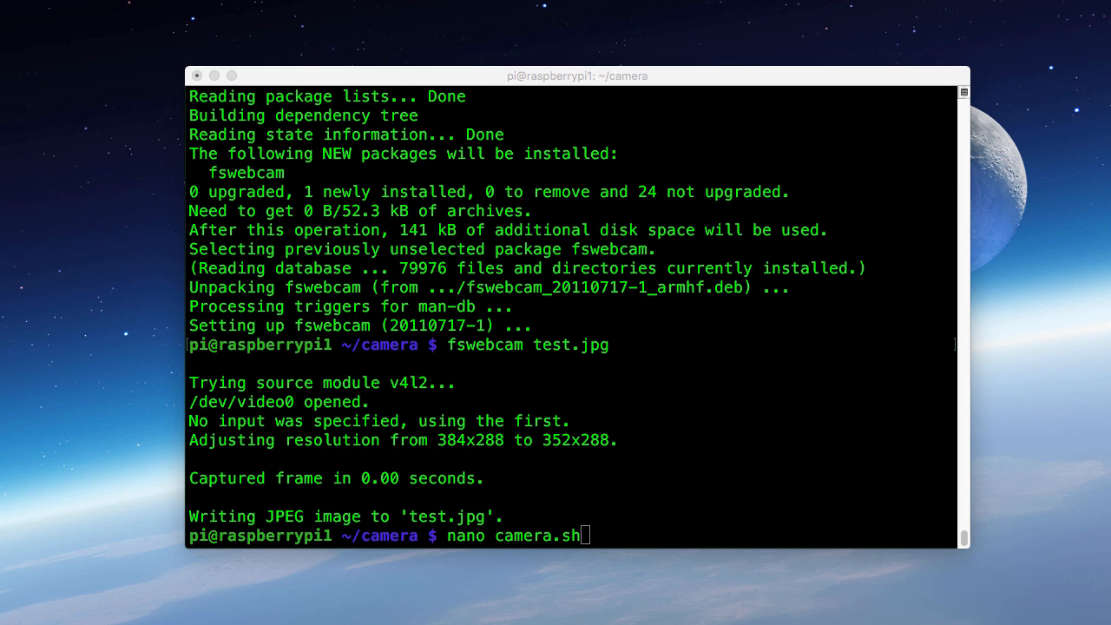
pyautogui.press('Return')
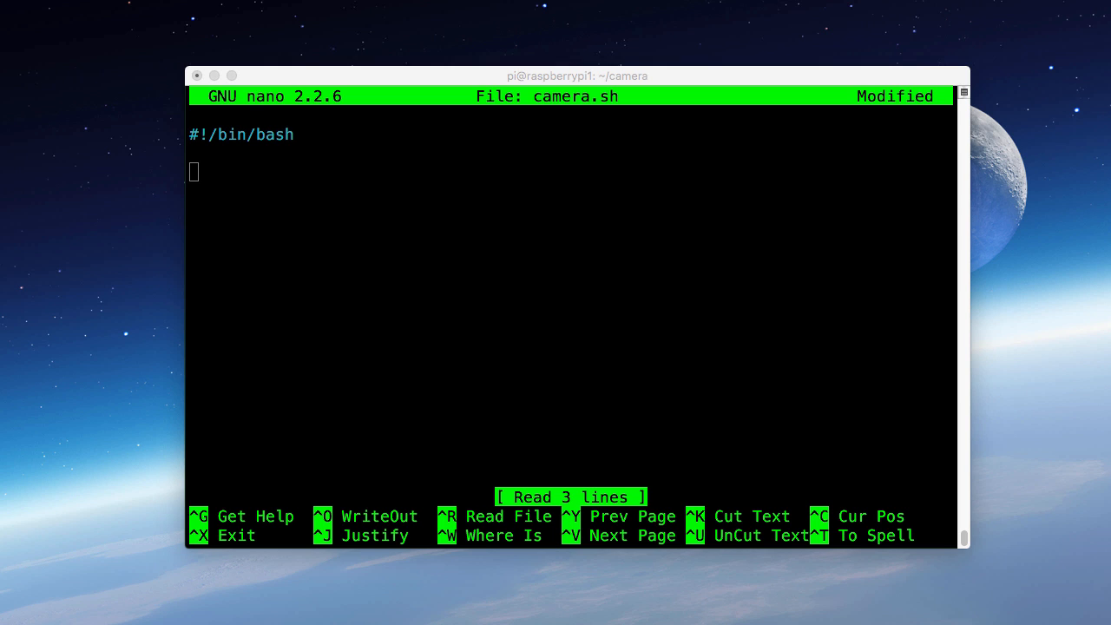
pyautogui.write('fswebcam -r 960x544 --subtitle="This is just a test" --title="Test Web Cam" web')
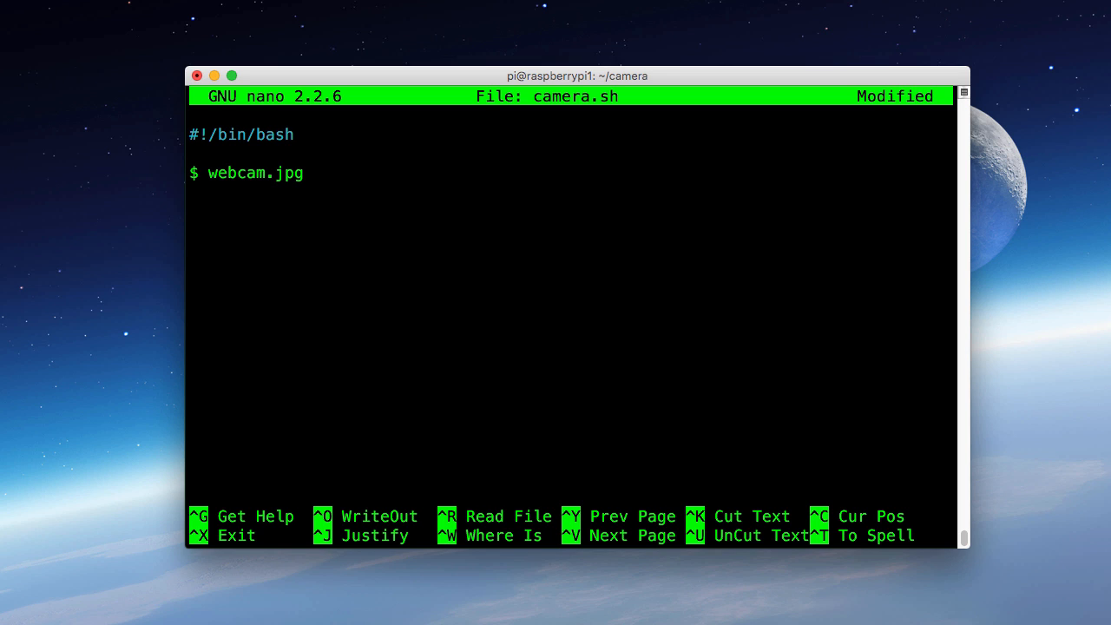
pyautogui.write('fswebcam -r 960x544 --subtitle="This is just a test" title="Test Web Cam" webcam.jpg')
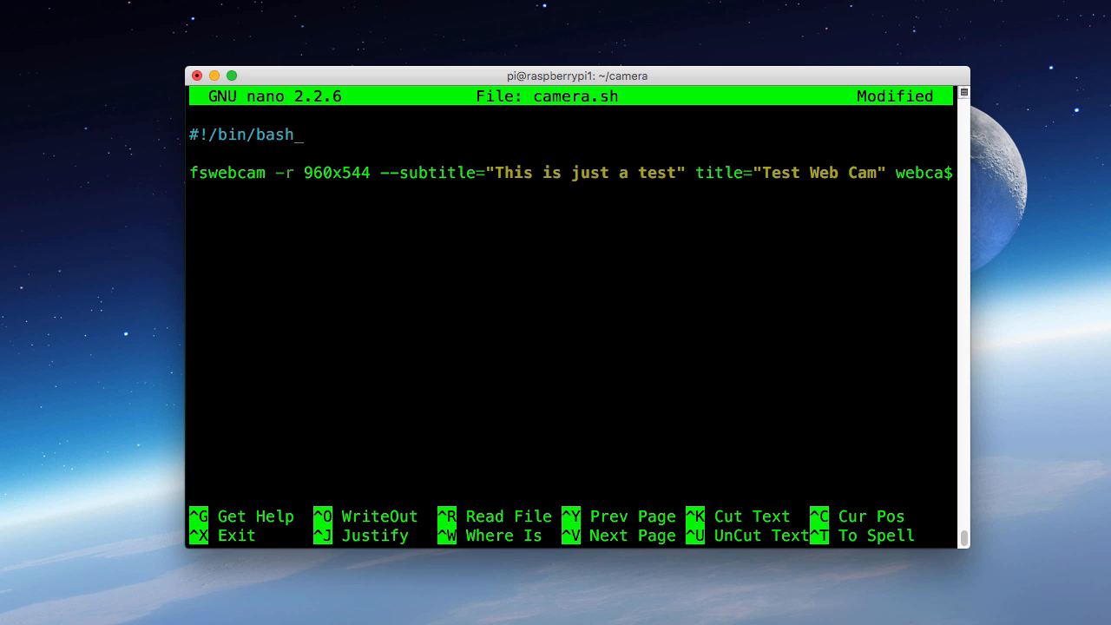
pyautogui.press('ctrl+x')
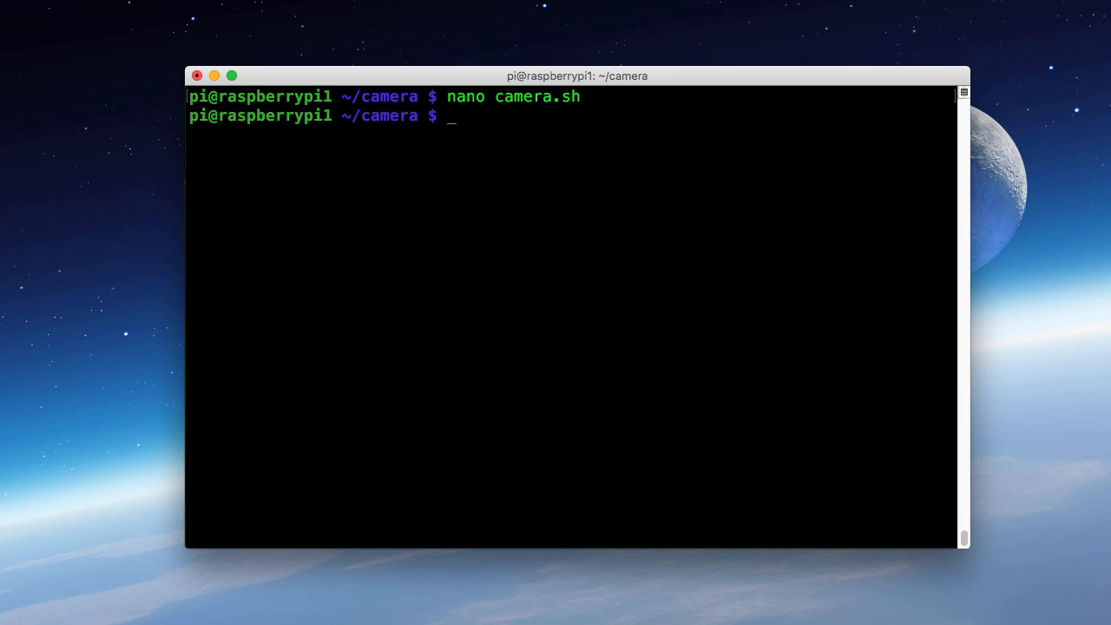
# Make camera.sh executable and run it to produce webcam.jpg
pyautogui.write('chmod +x camera.sh')
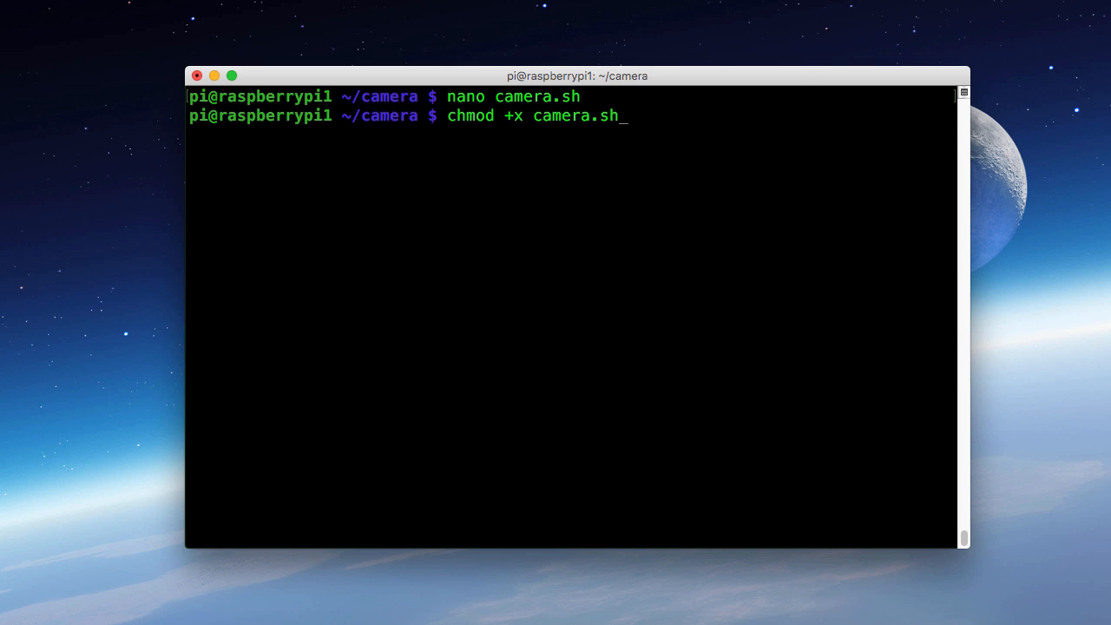
pyautogui.press('Return')
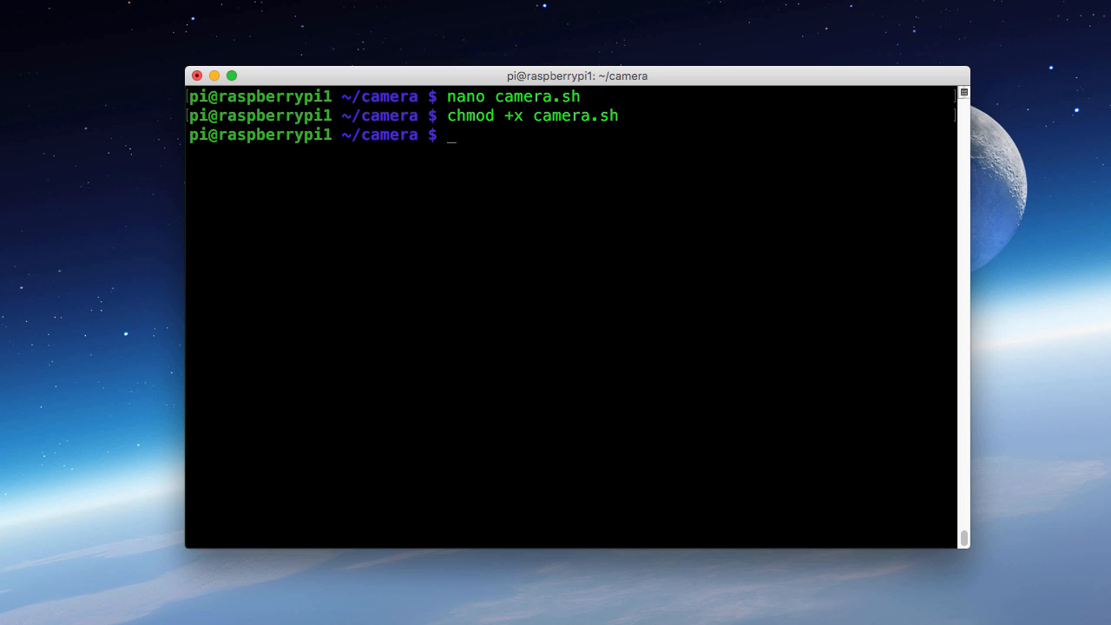
pyautogui.write('./camera.sh')
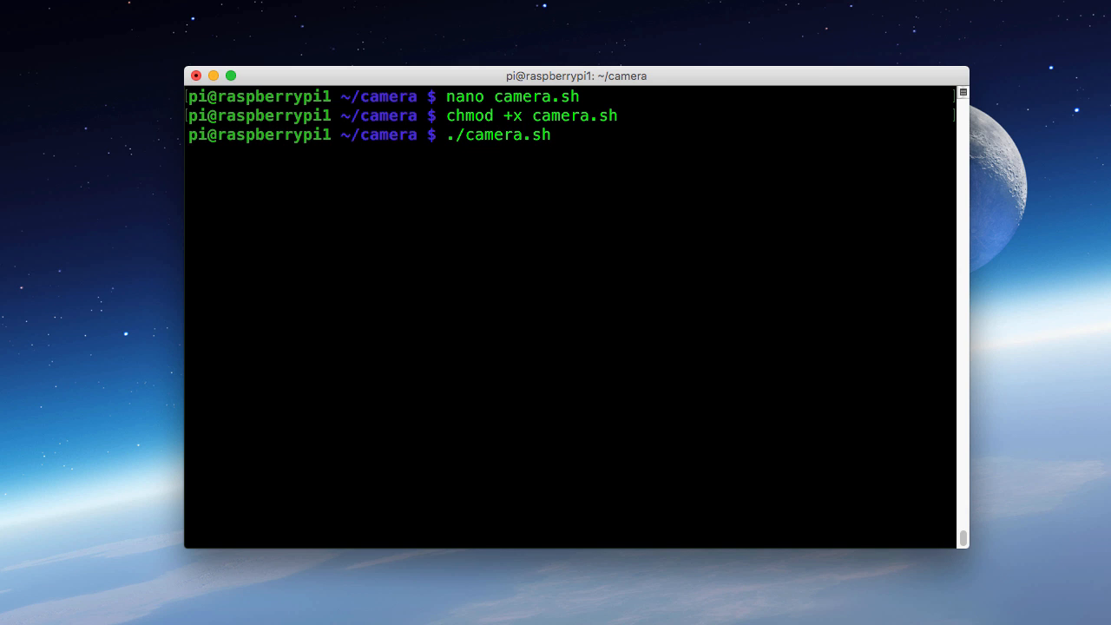
pyautogui.press('Return')
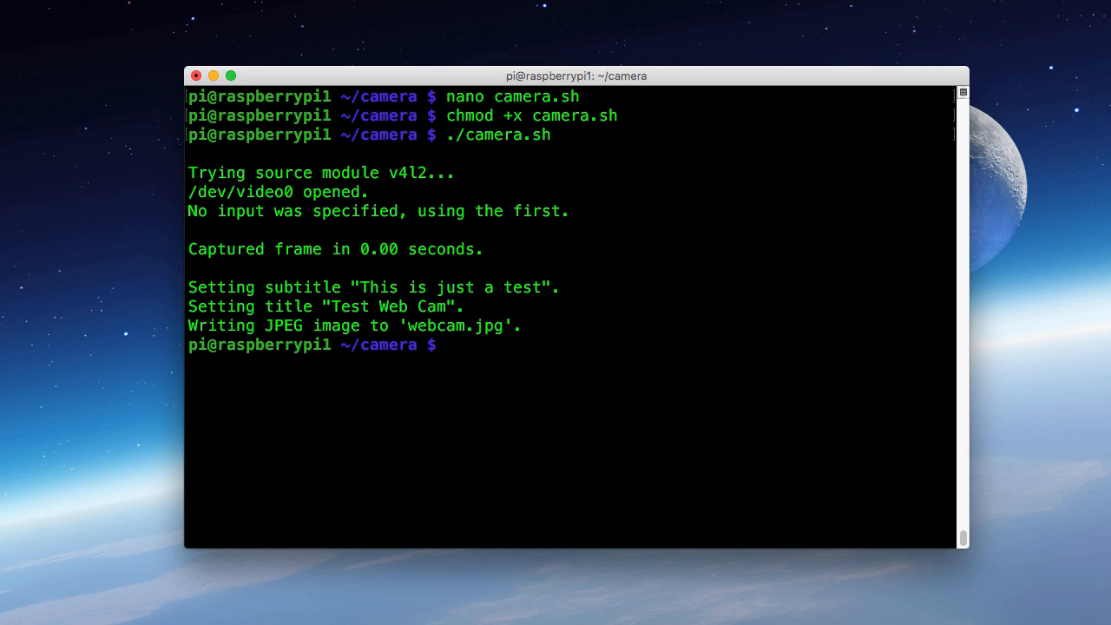
# List the folder with ls -la to confirm webcam.jpg, then start the ckermit install command
pyautogui.write('ls -la')
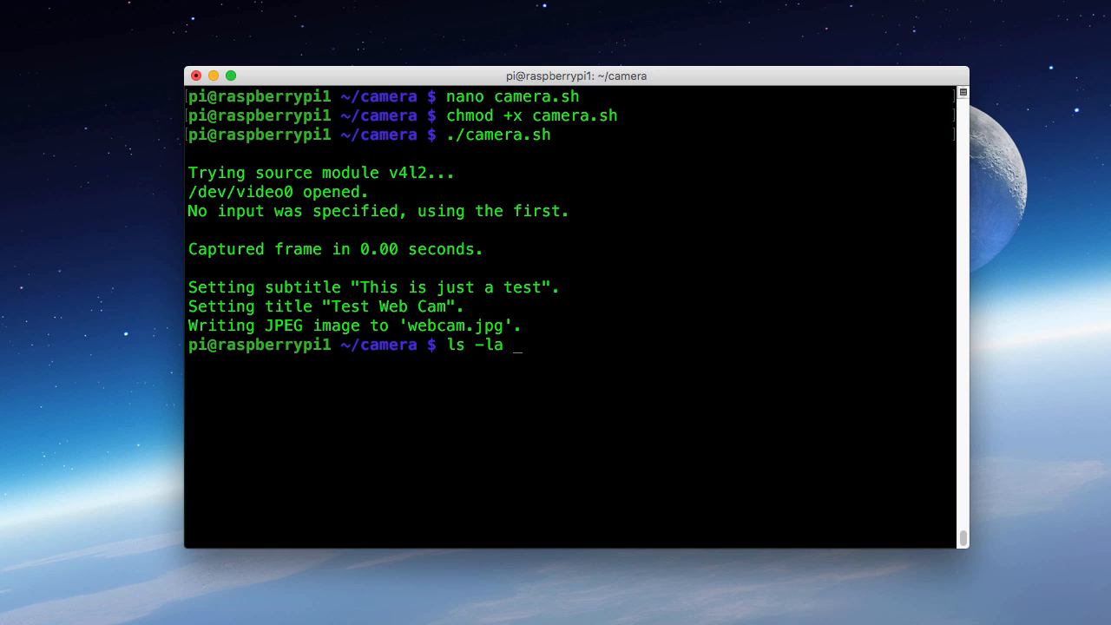
pyautogui.press('Return')
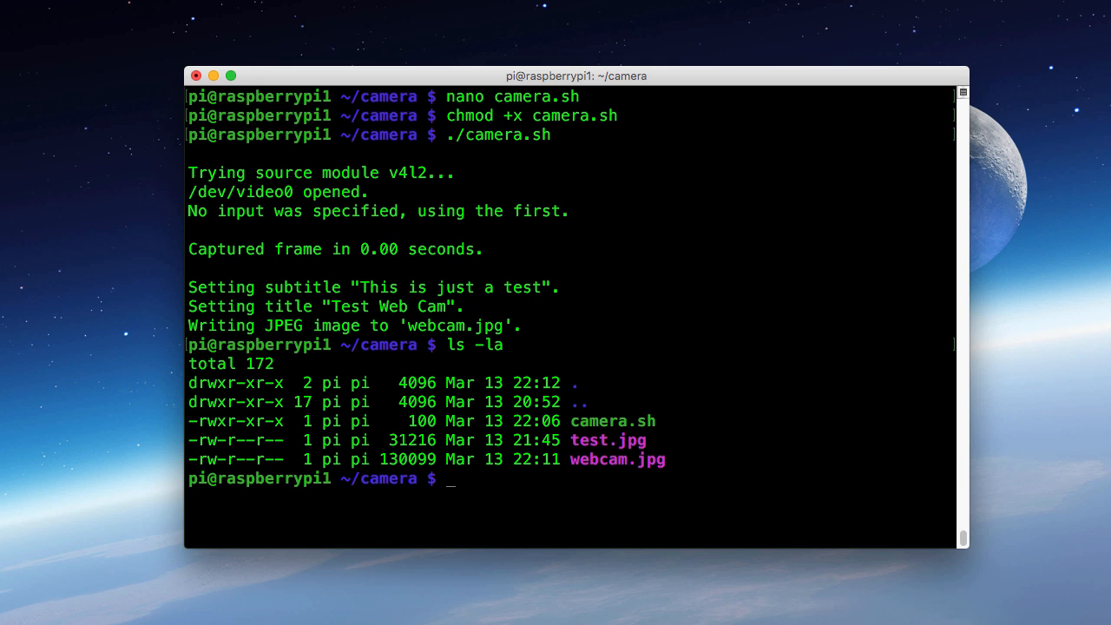
pyautogui.moveTo(640, 262)
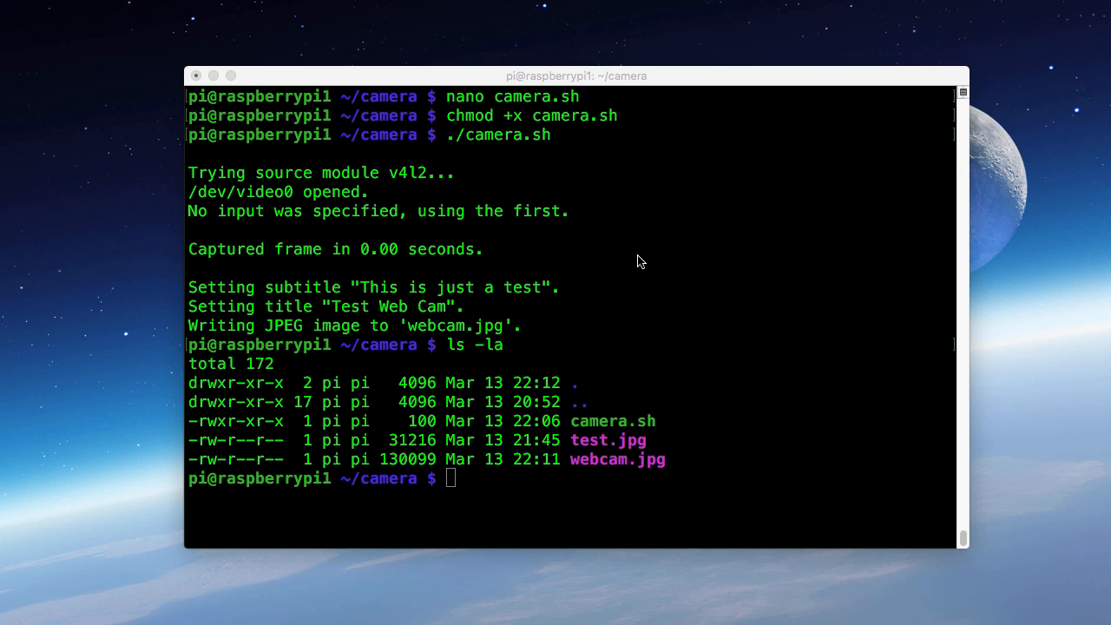
pyautogui.write('sudo apt-get install ckermit')
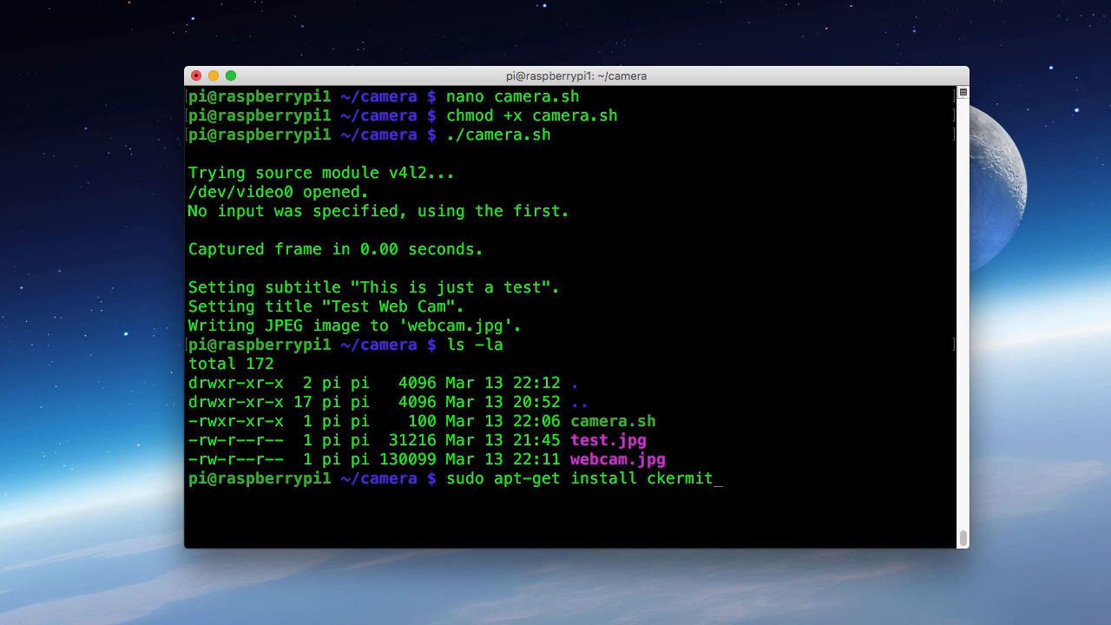
# Run the sudo apt-get install ckermit command to install the ckermit package
pyautogui.press('Return')
pyautogui.write('nano connector.kermit')
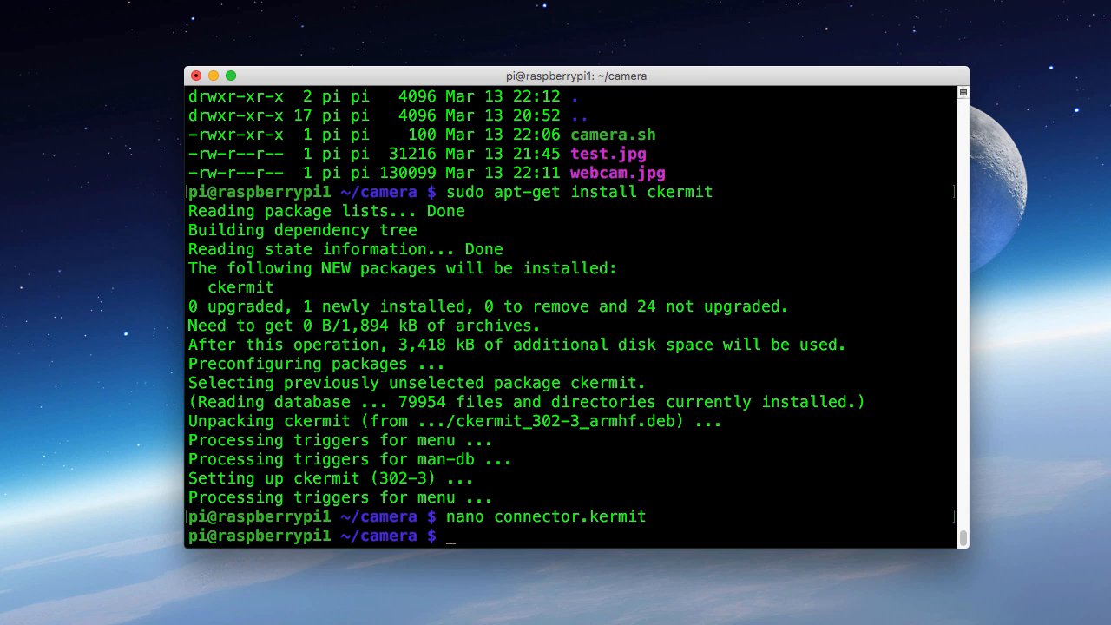
# Make connector.kermit executable and launch ./connector.kermit to upload the picture
pyautogui.write('chmod +x connector.kermit')
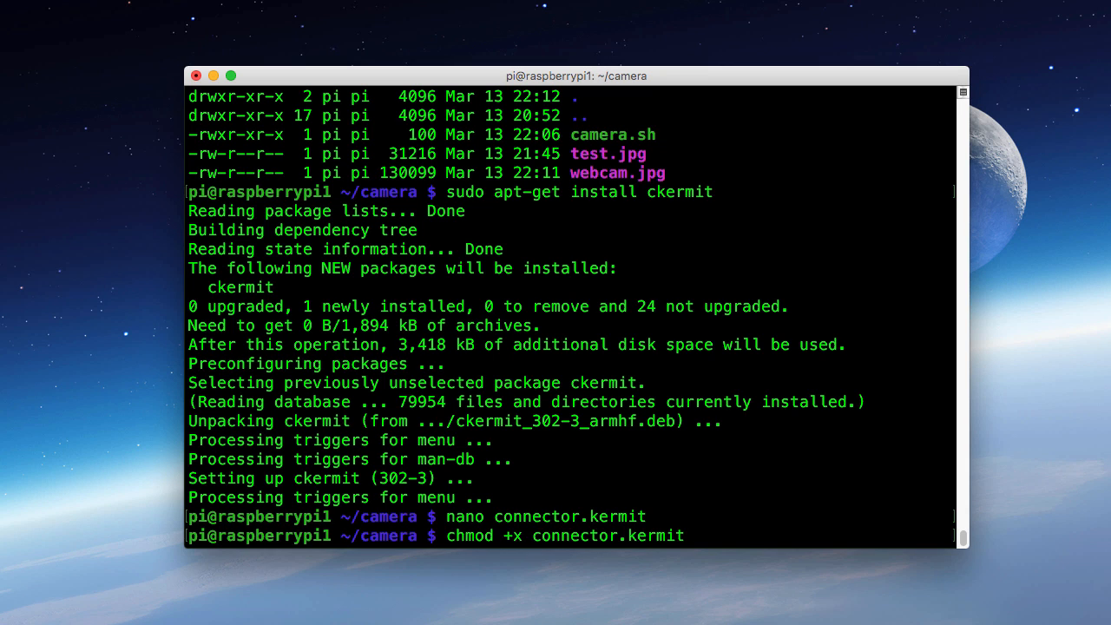
pyautogui.press('Return')
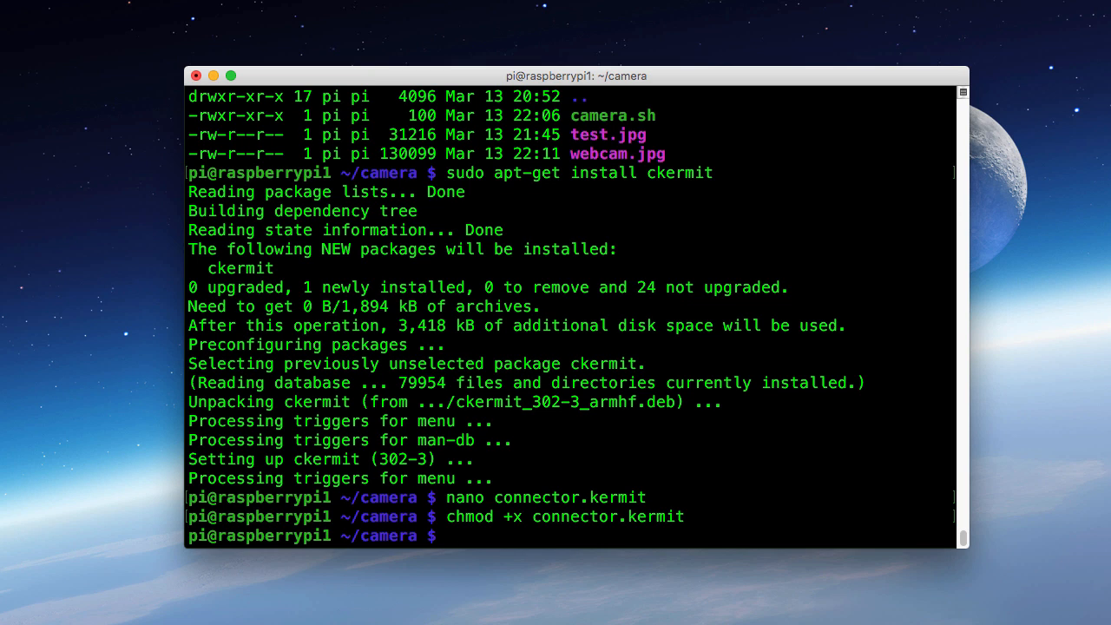
pyautogui.write('./connector.kermit')
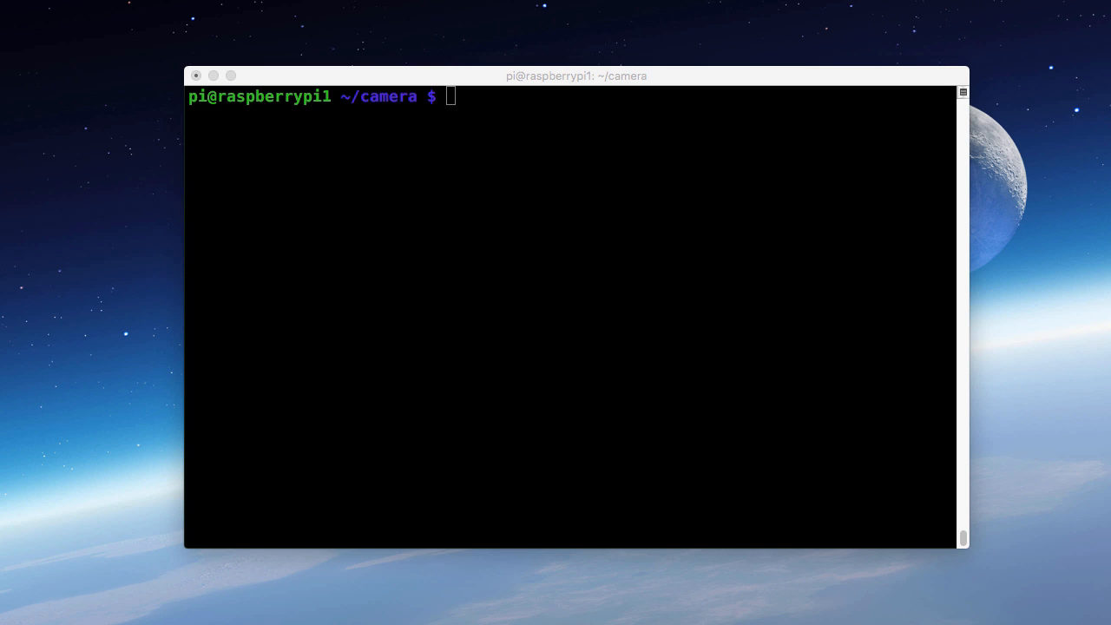
# Edit the crontab, adding every-minute entries for /home/pi/camera/camera.sh and /home/pi/camera/connector.kermit
pyautogui.write('crontab -e')
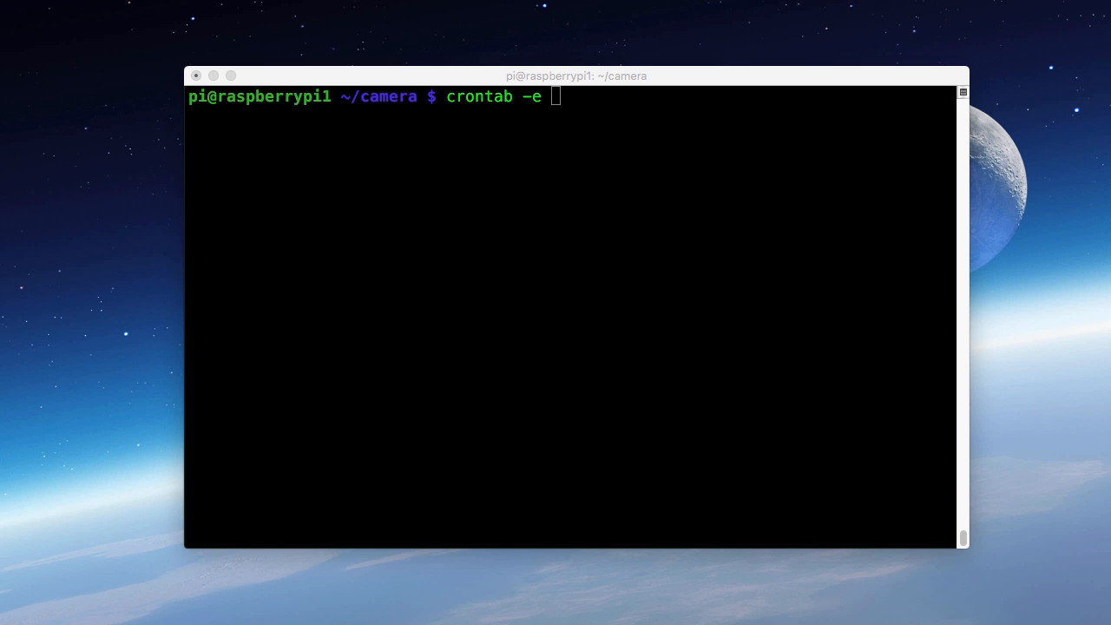
pyautogui.press('Return')
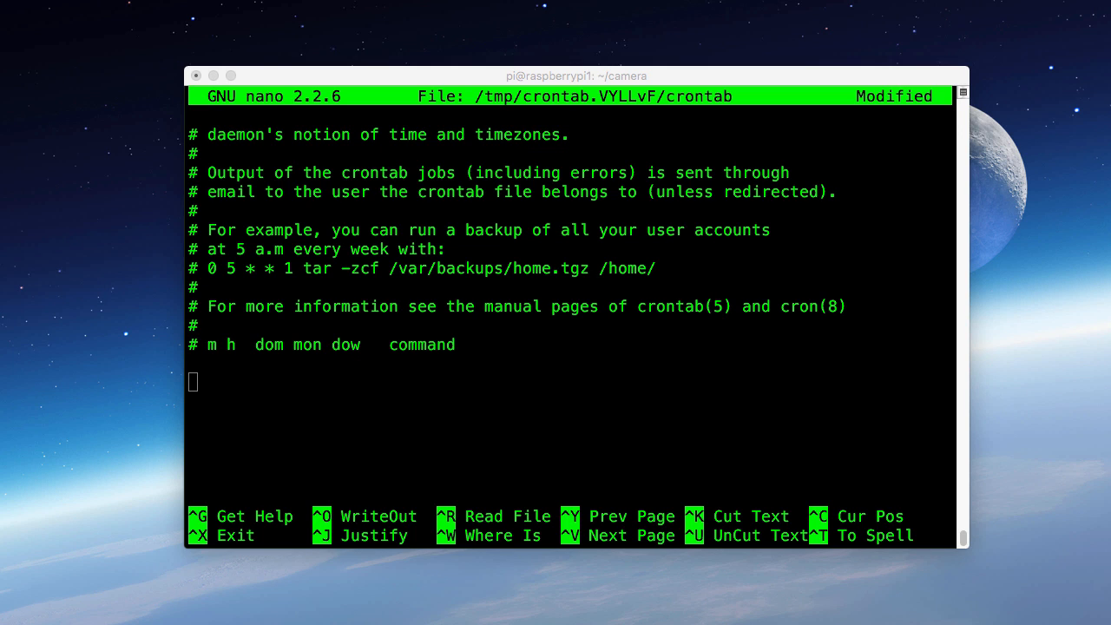
pyautogui.moveTo(836, 73)
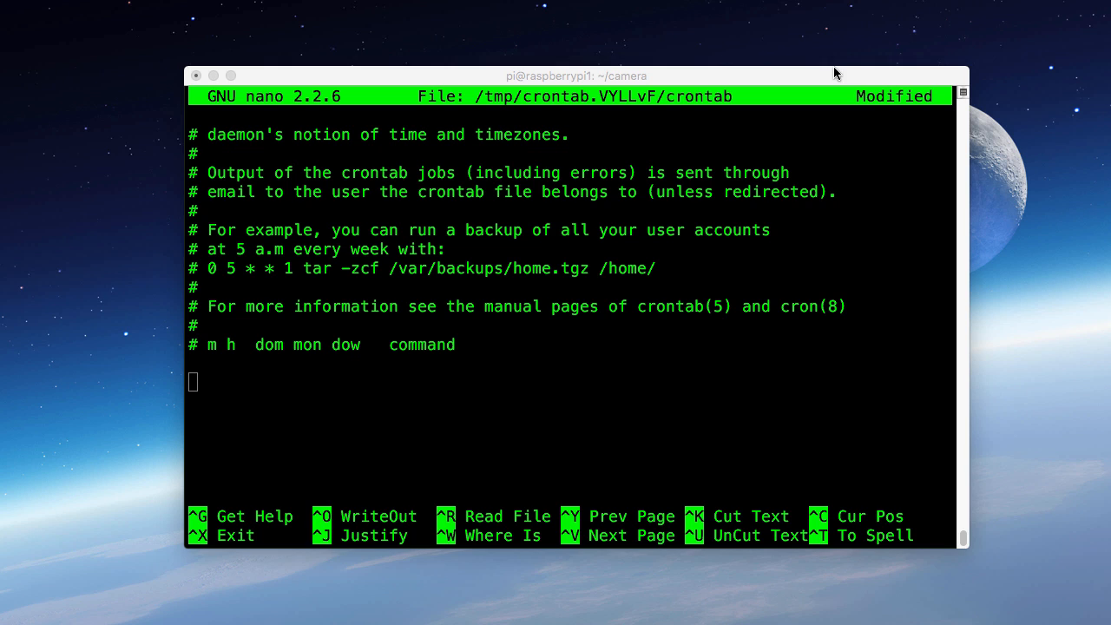
pyautogui.write('* * * * * /home/pi/camera/camera.sh')
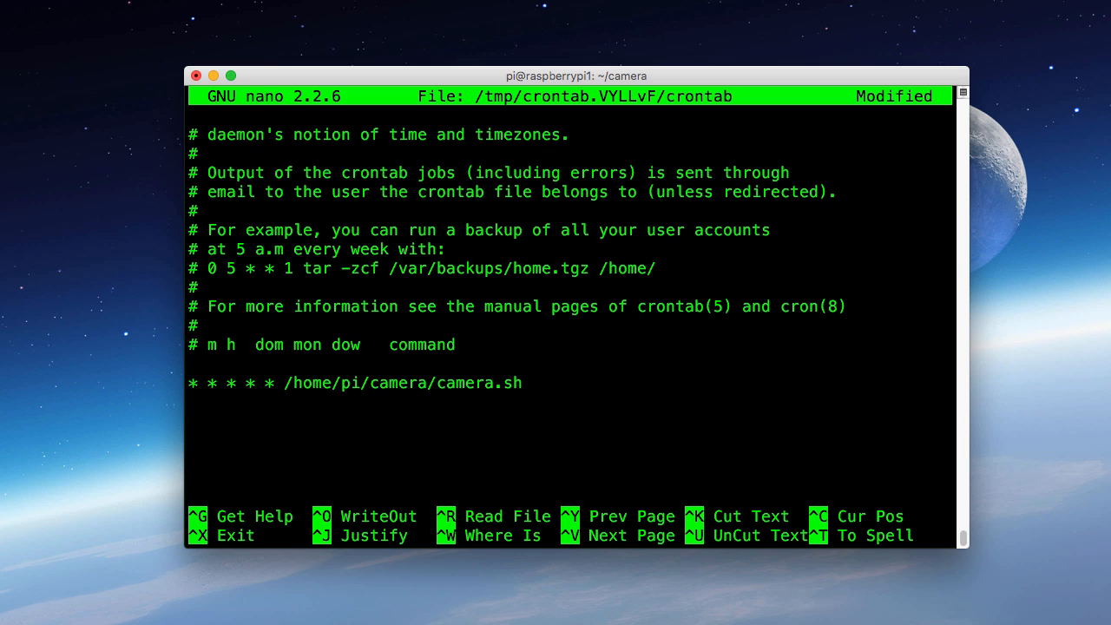
pyautogui.write('* * * * * /home/pi/camera/connector.kermit')
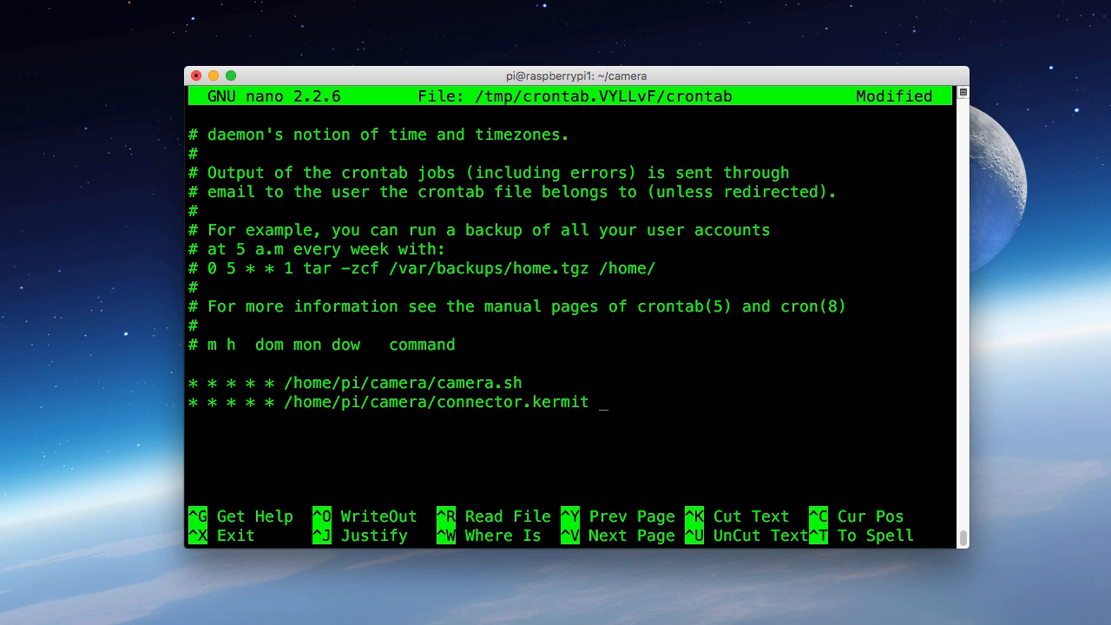
# Save the modified crontab from nano so the two per-minute jobs are installed
pyautogui.press('ctrl+x')
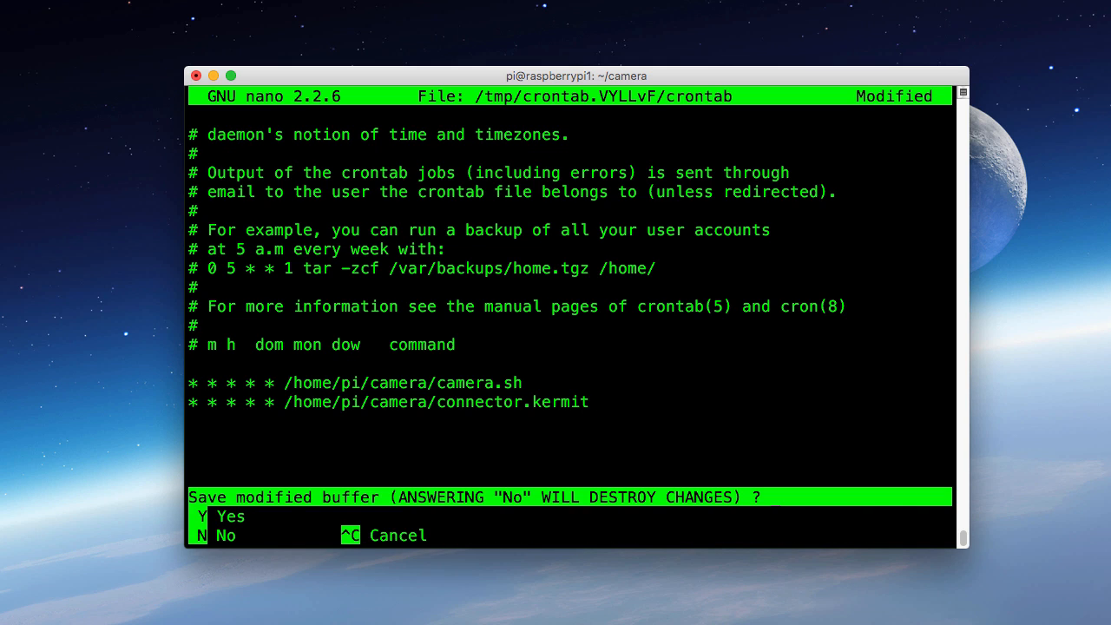
pyautogui.press('y')
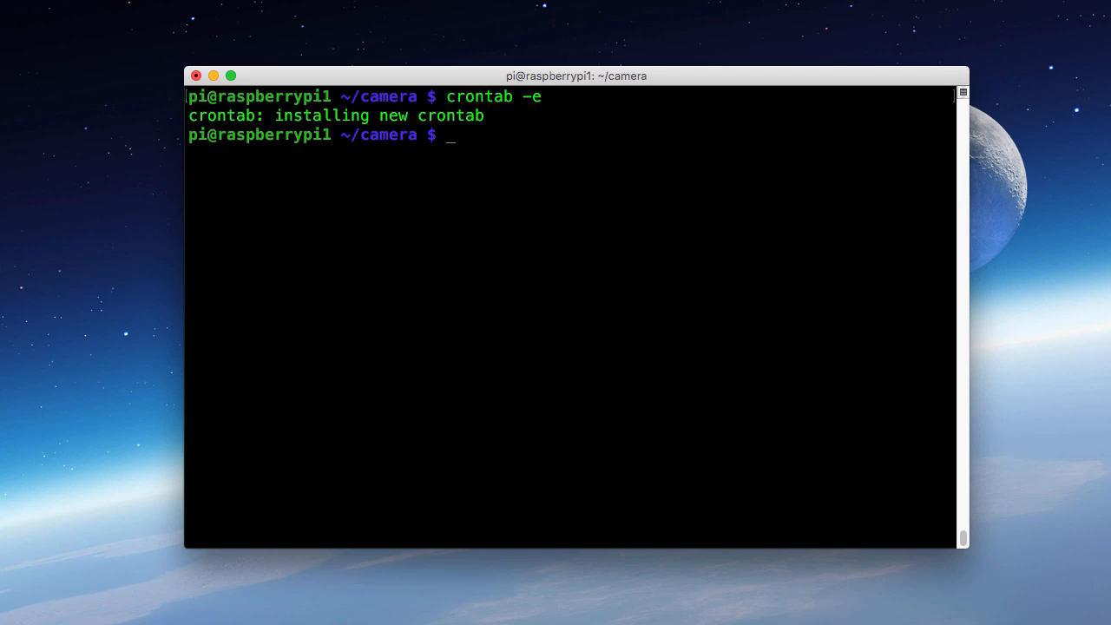